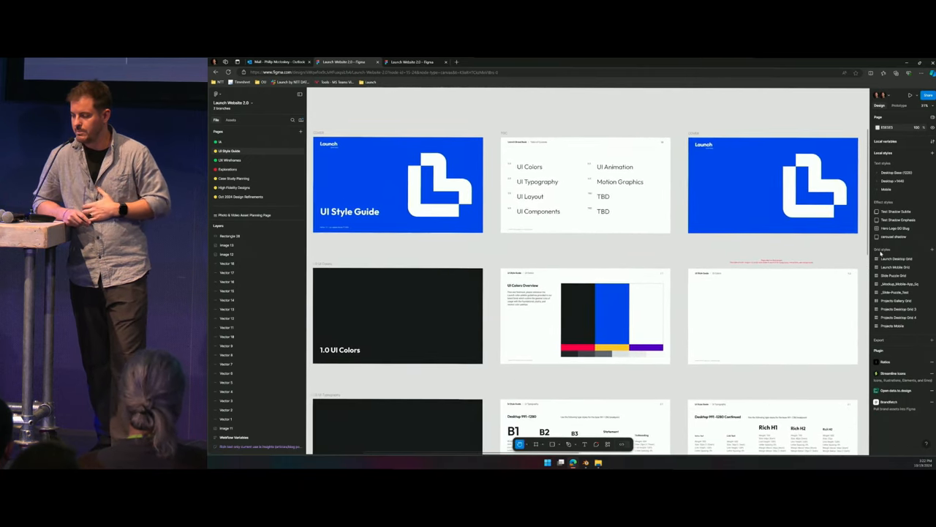
- Review the UI Style Guide's colors, typography, spacing and grids, then move to UI Wireframes
scroll(up, 3)
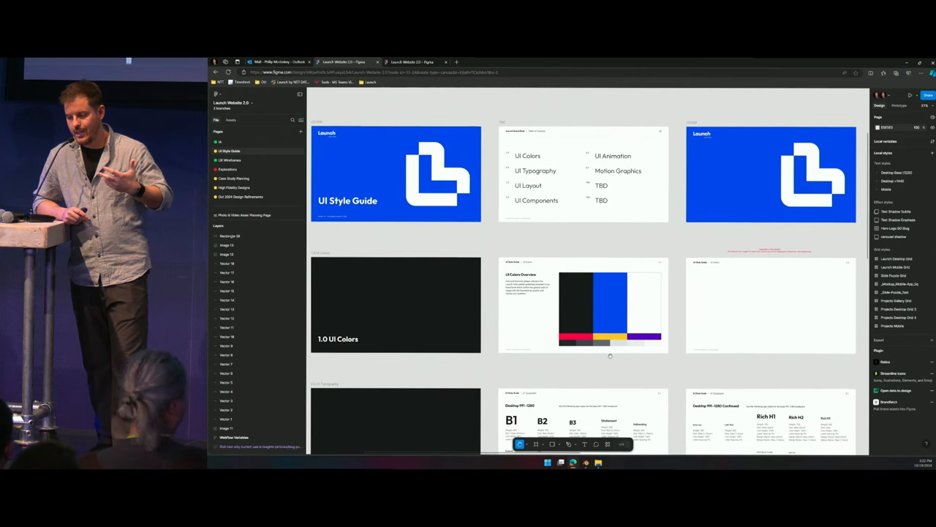
scroll(down, 3)
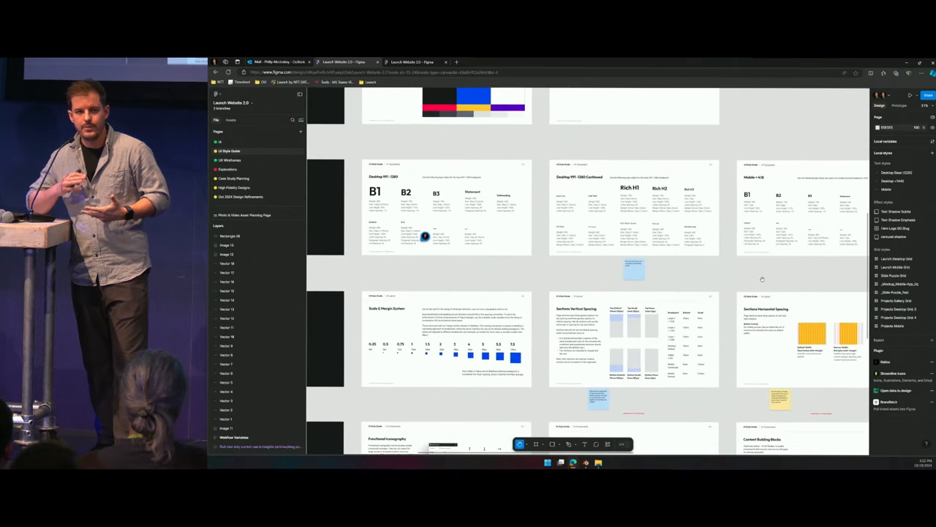
scroll(right, 3)
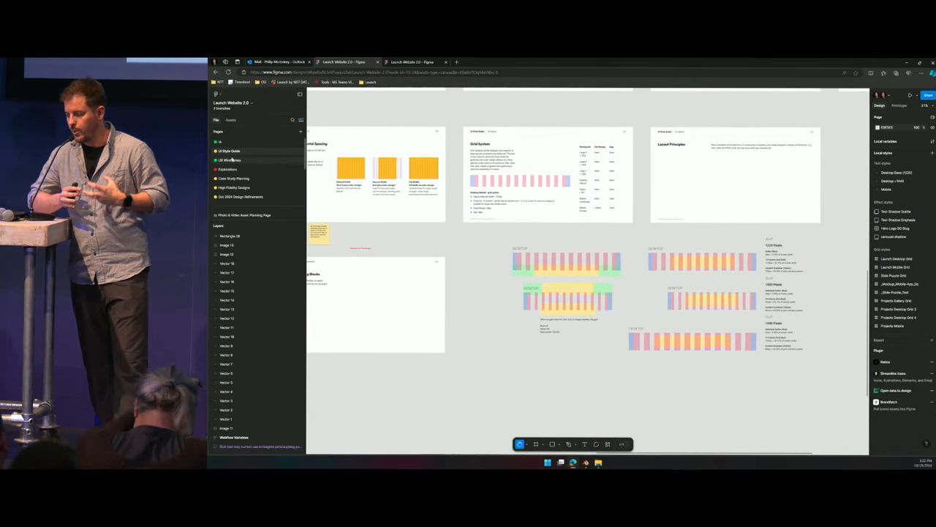
click(230, 159)
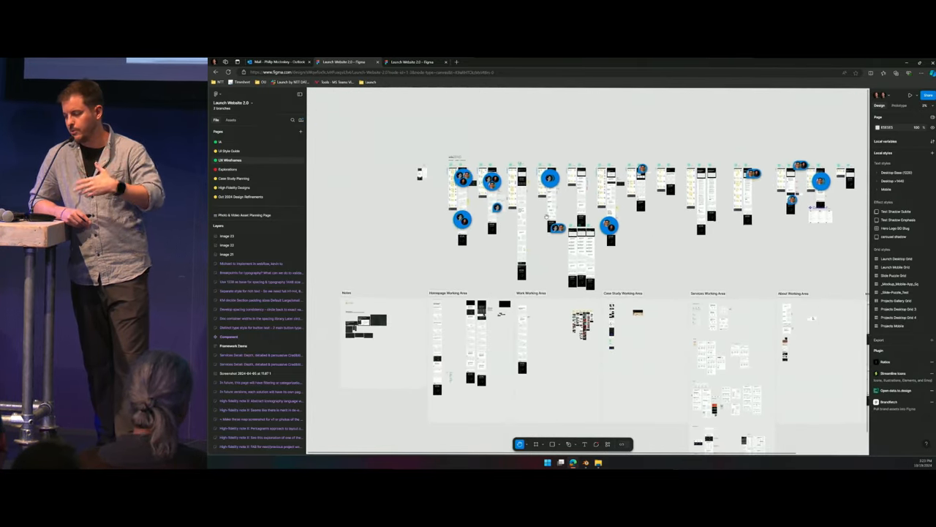
- Browse the Explorations page, then switch to the High-Fidelity Designs mockups
click(227, 169)
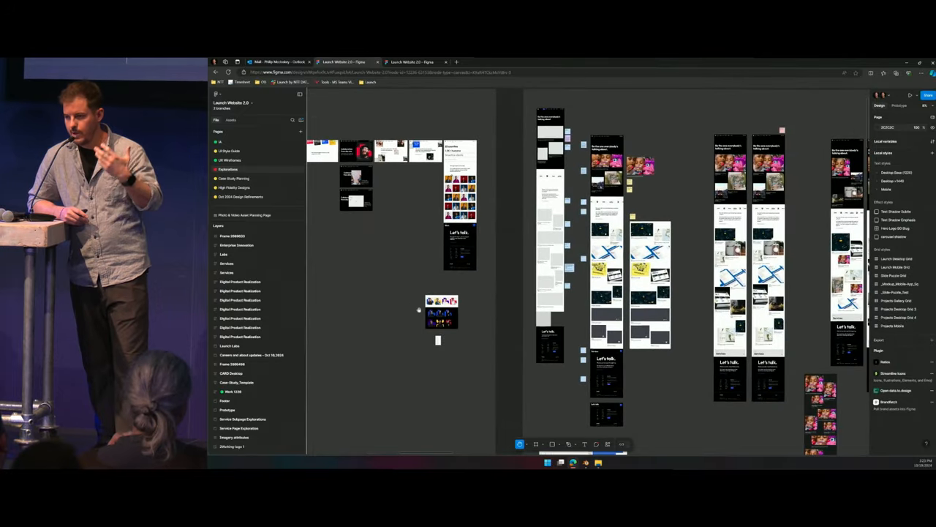
scroll(down, 3)
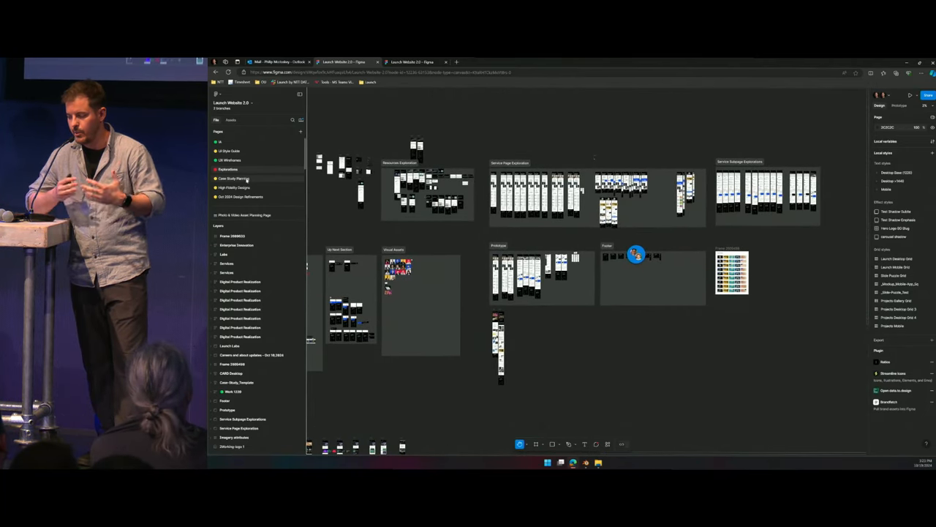
click(234, 188)
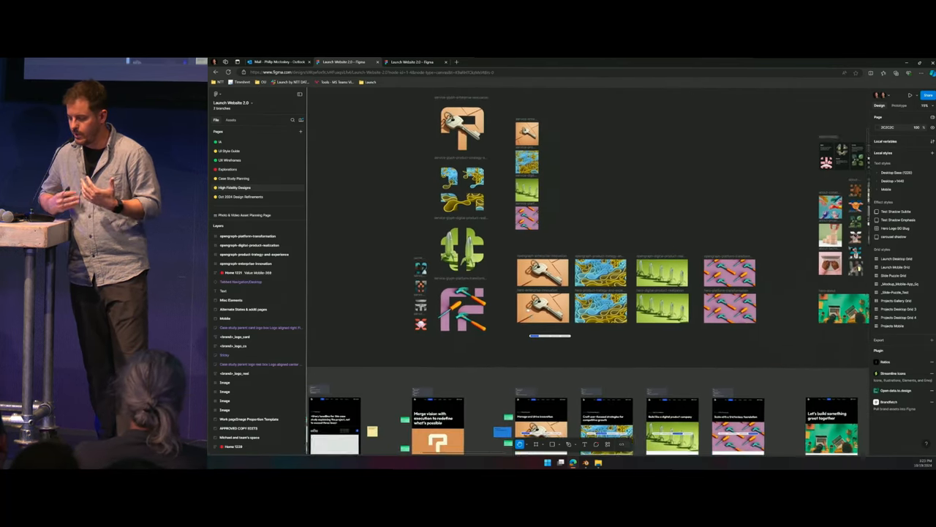
scroll(down, 3)
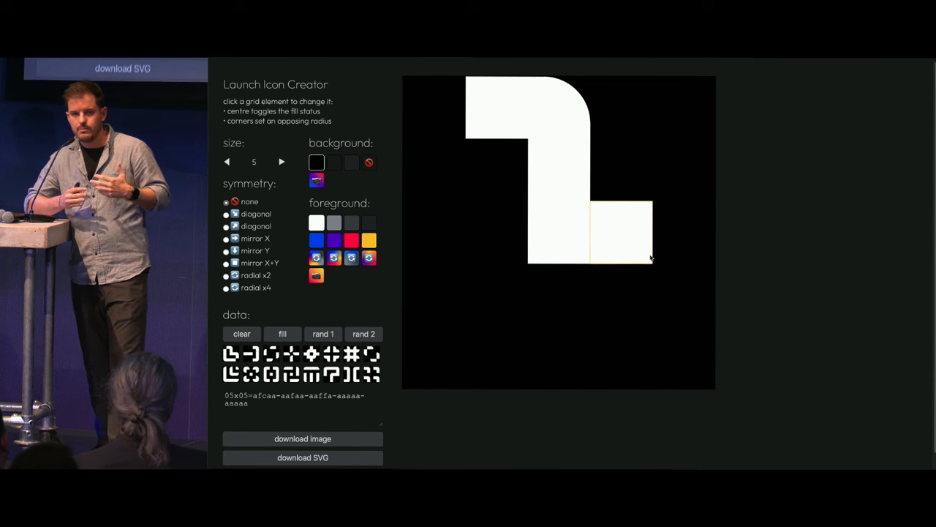
- Edit an icon grid block and load a preset pattern, forming a four-piece pinwheel
click(559, 358)
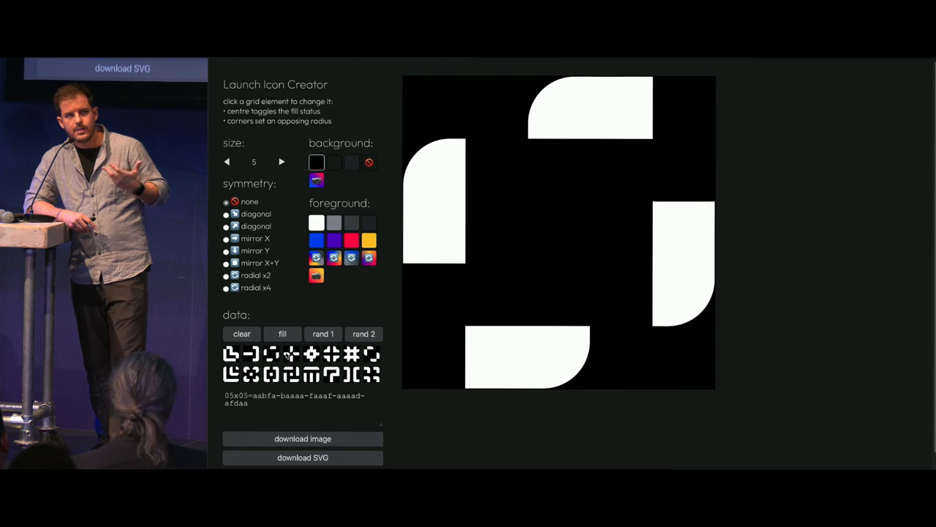
click(363, 333)
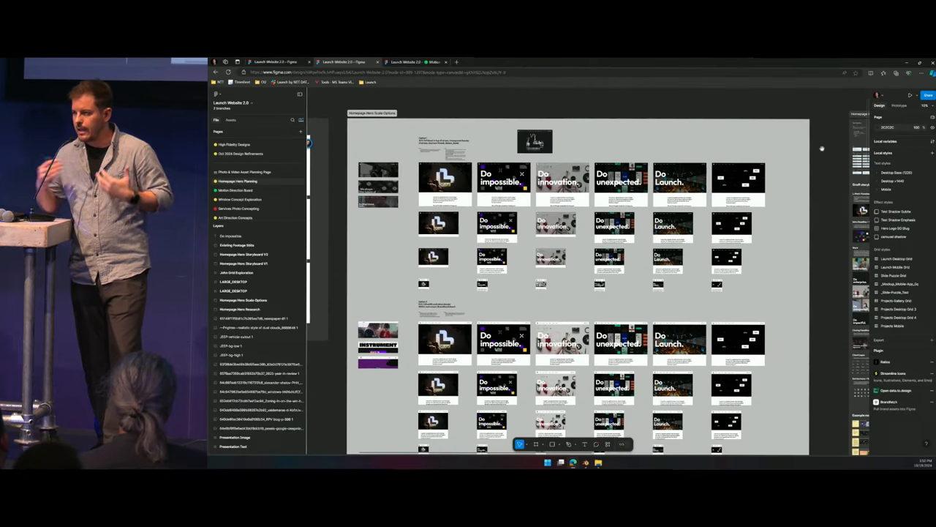
- Scroll through the Homepage Hero Planning hero scale options, service icons and storyboards
scroll(down, 3)
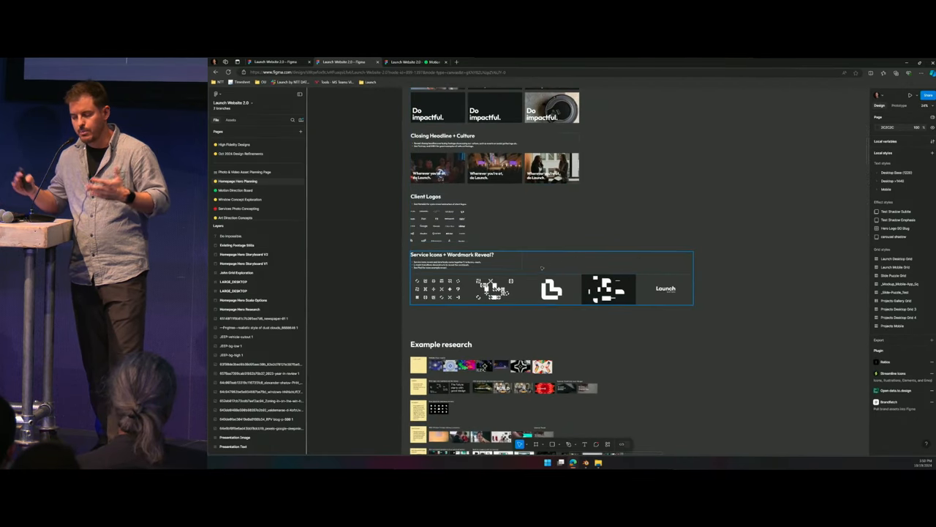
scroll(down, 3)
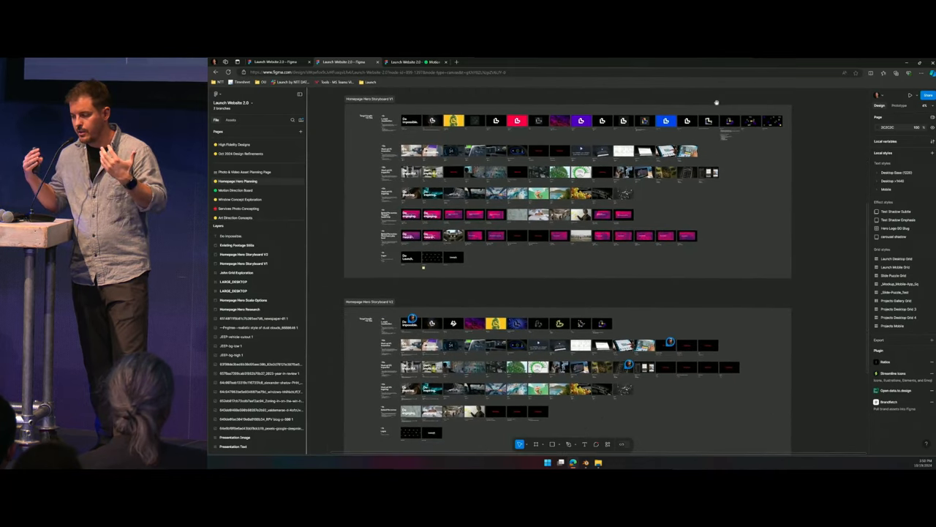
scroll(down, 3)
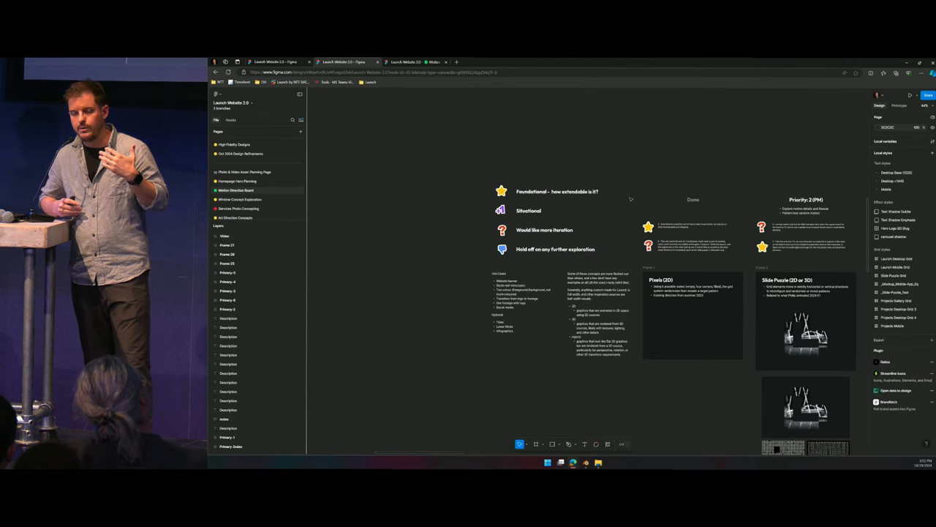
mouse_move(543, 305)
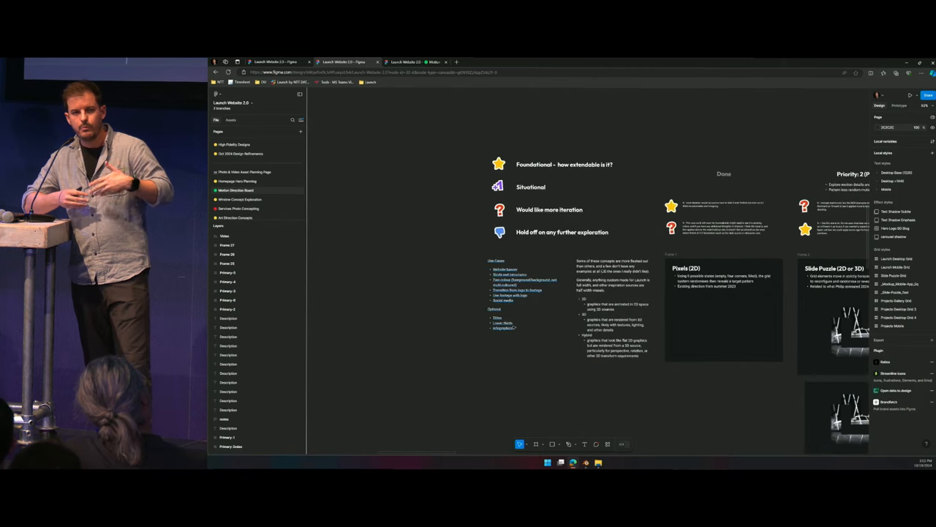
- Pan across the six Primary Brand Motion concepts, from Pixels 2D to Escape the Frame
scroll(right, 3)
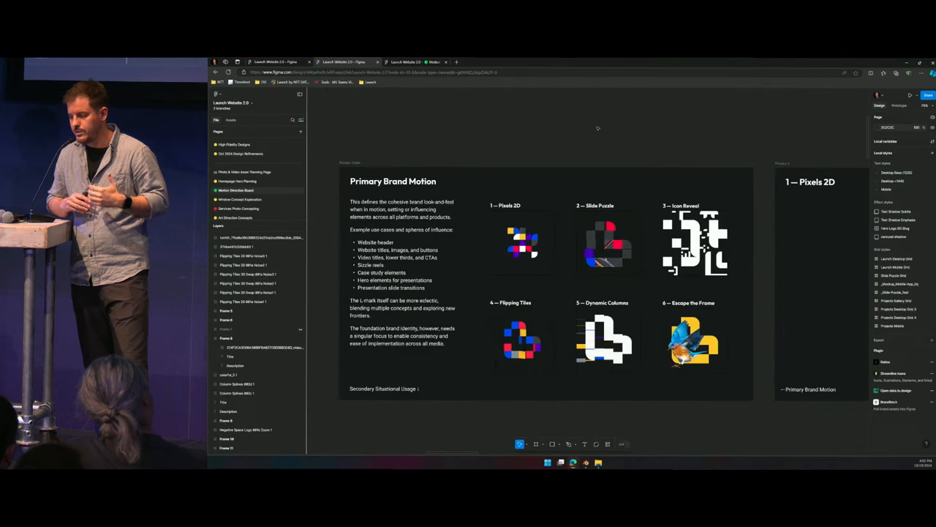
mouse_move(447, 119)
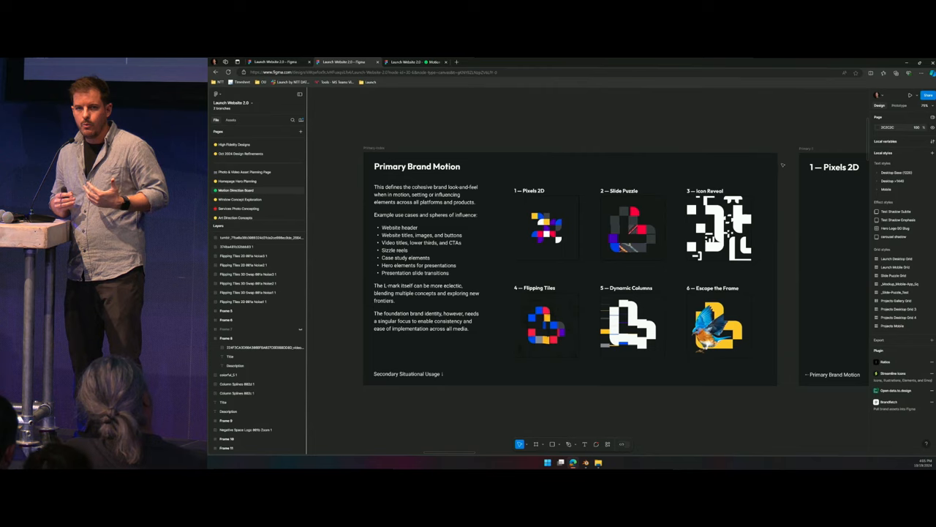
scroll(down, 3)
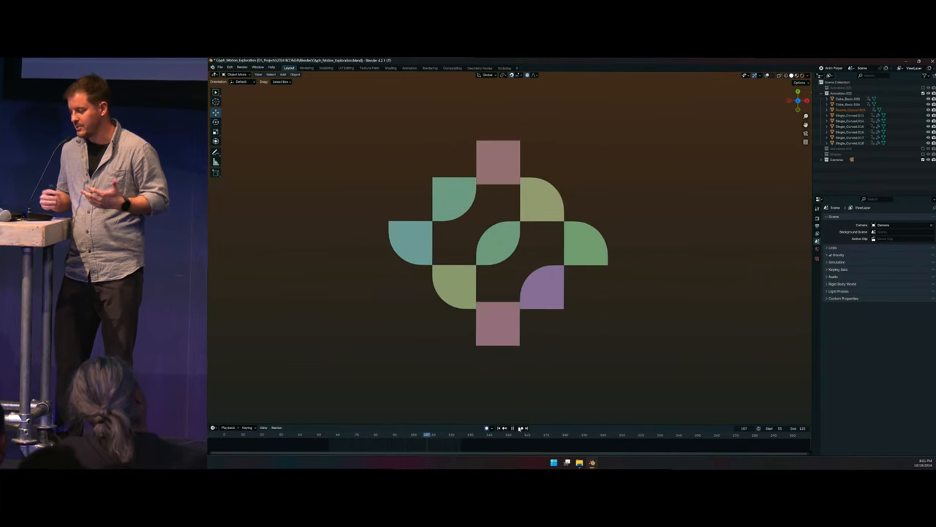
click(409, 68)
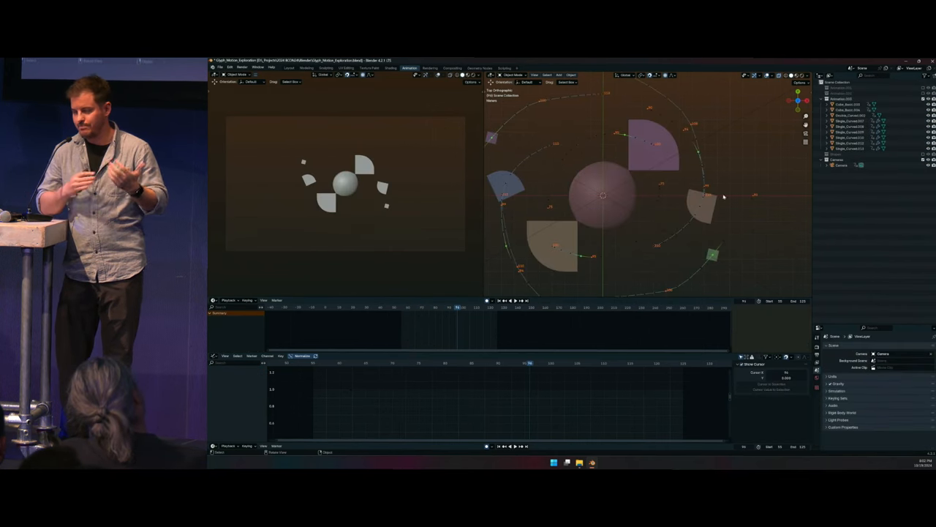
click(647, 192)
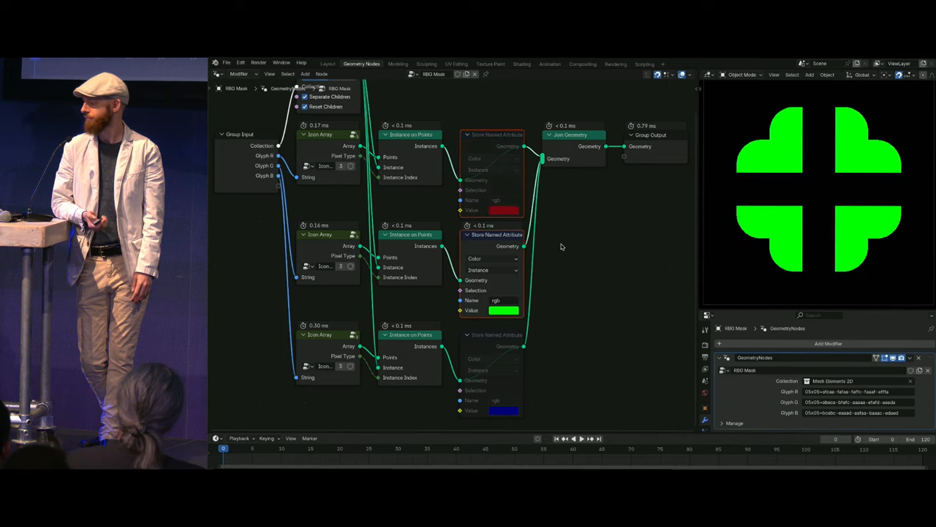
- Show the material splitting the RGB mask into channels on the glyph grid
click(521, 64)
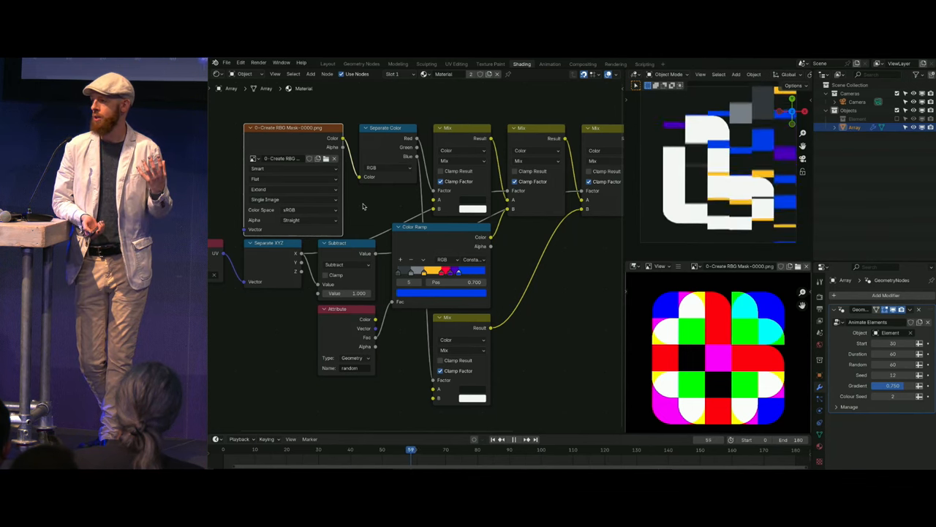
- Show the Array material nodes beside the Create RBG Mask image
click(600, 449)
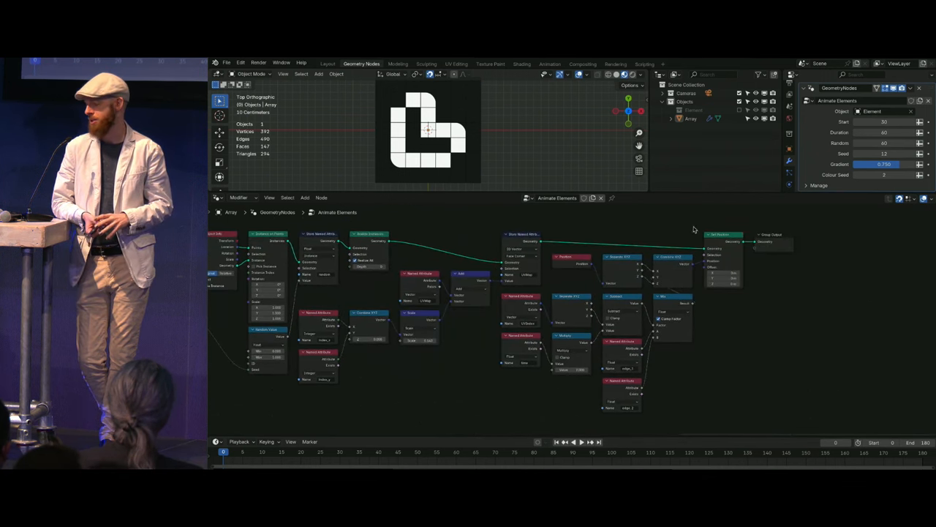
mouse_move(342, 451)
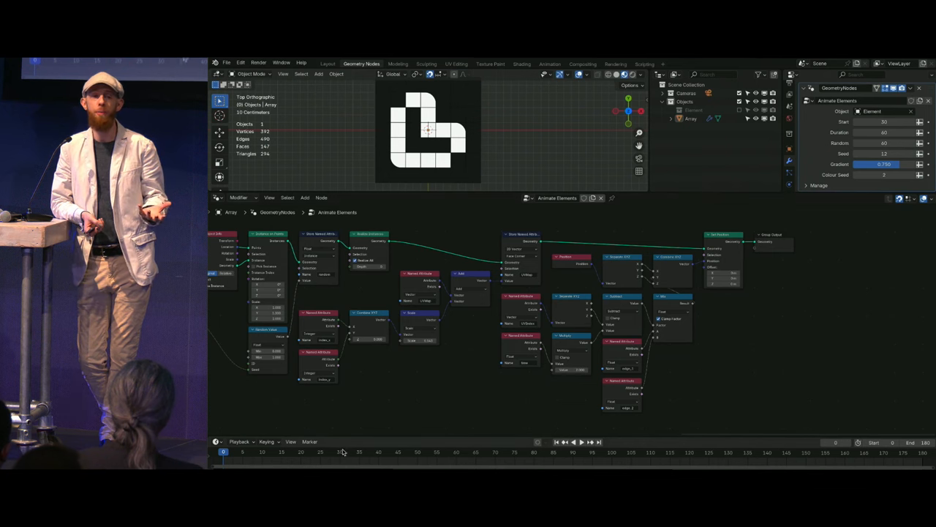
- Play and scrub the Animate Elements timeline to watch coloured blocks build up
click(577, 442)
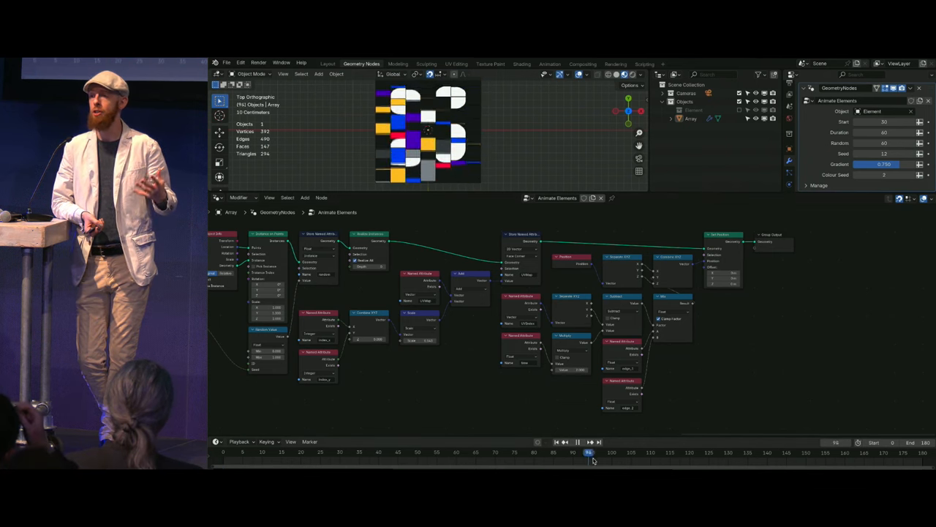
click(774, 451)
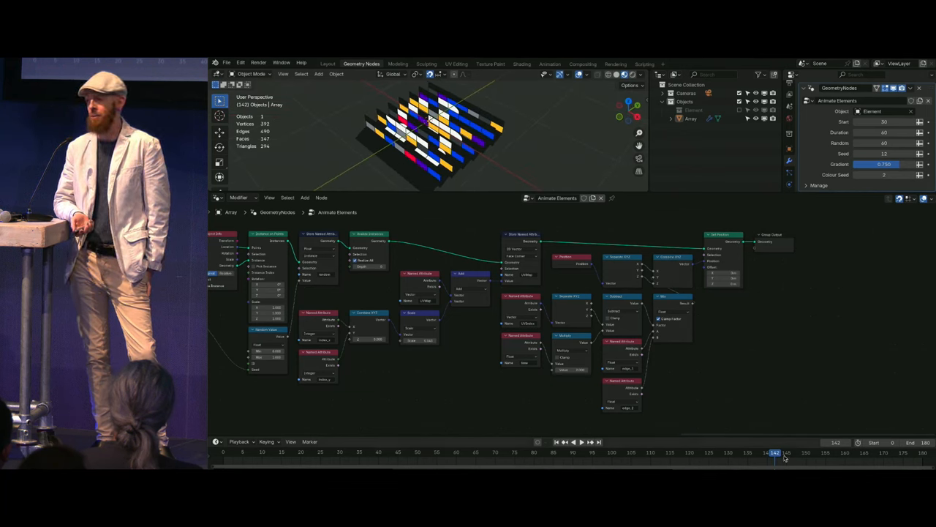
click(576, 442)
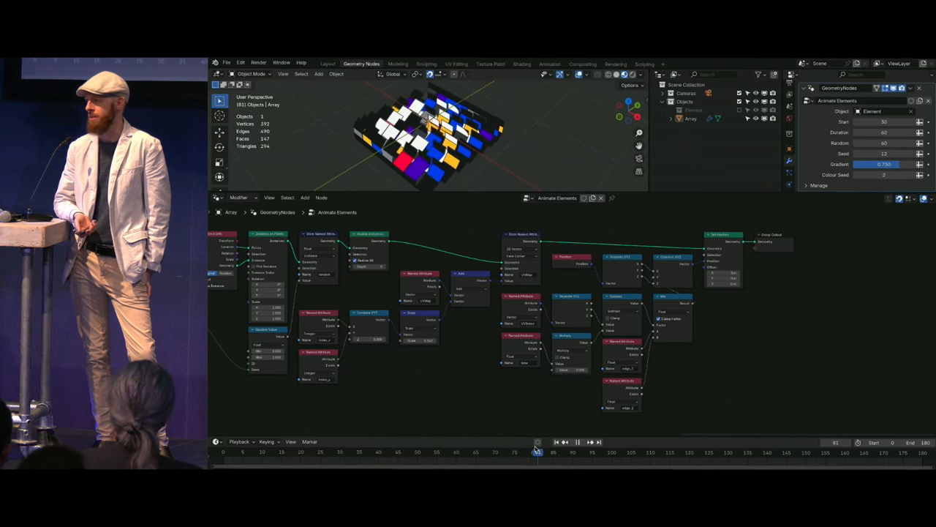
click(321, 452)
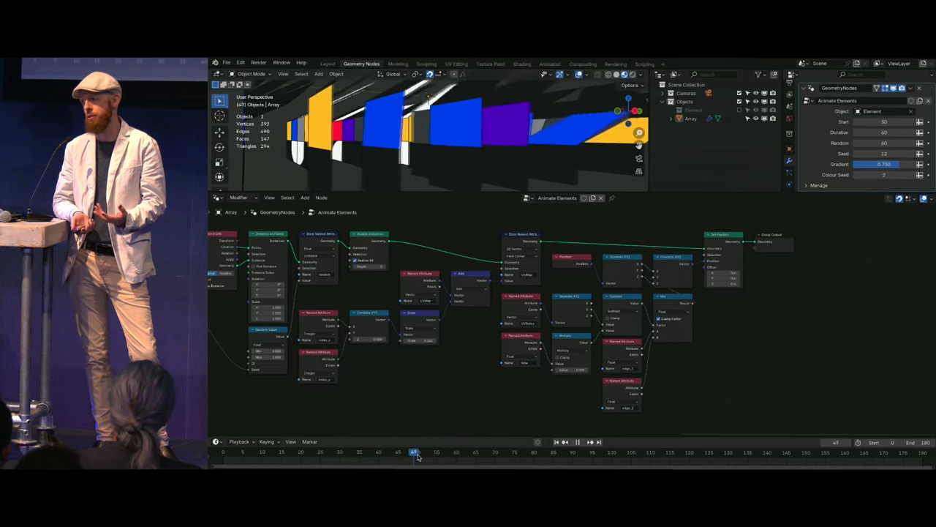
click(577, 441)
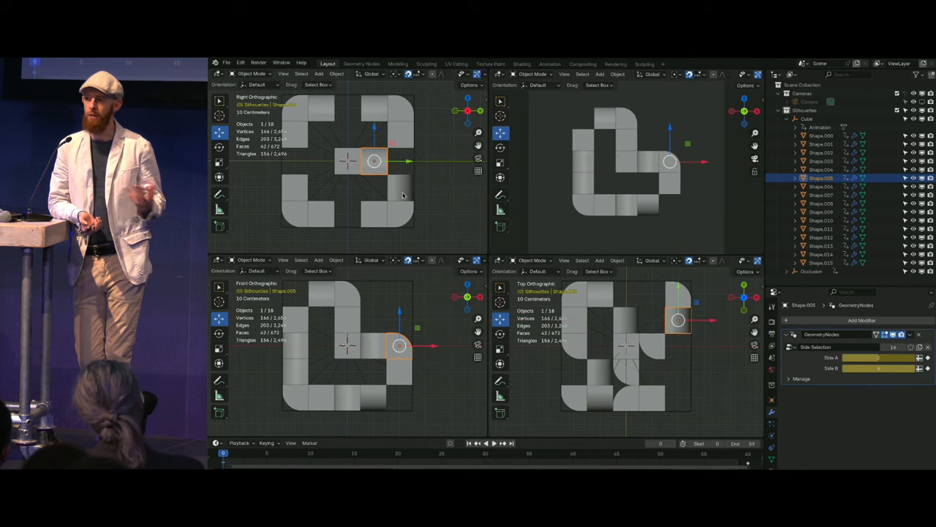
- Adjust the quad-view Silhouettes sculpture to show a different glyph from each side
drag(373, 160, 349, 161)
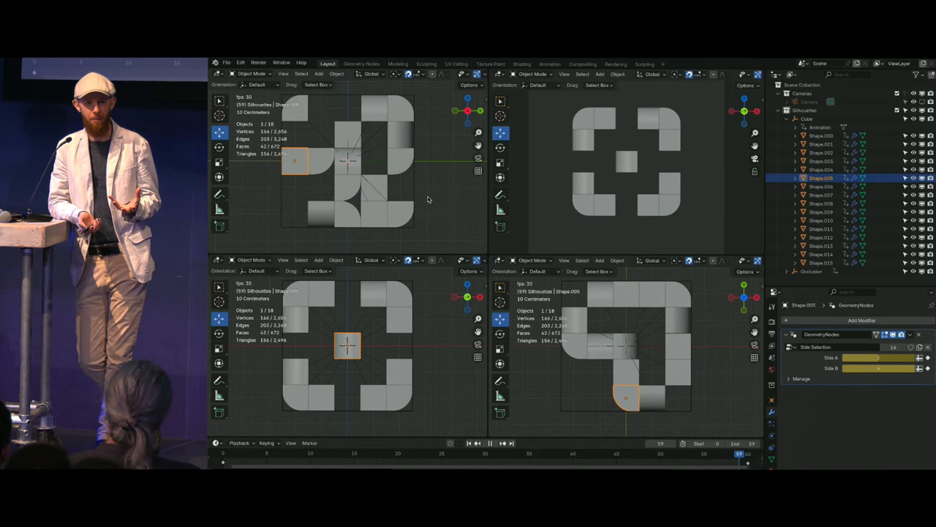
click(522, 63)
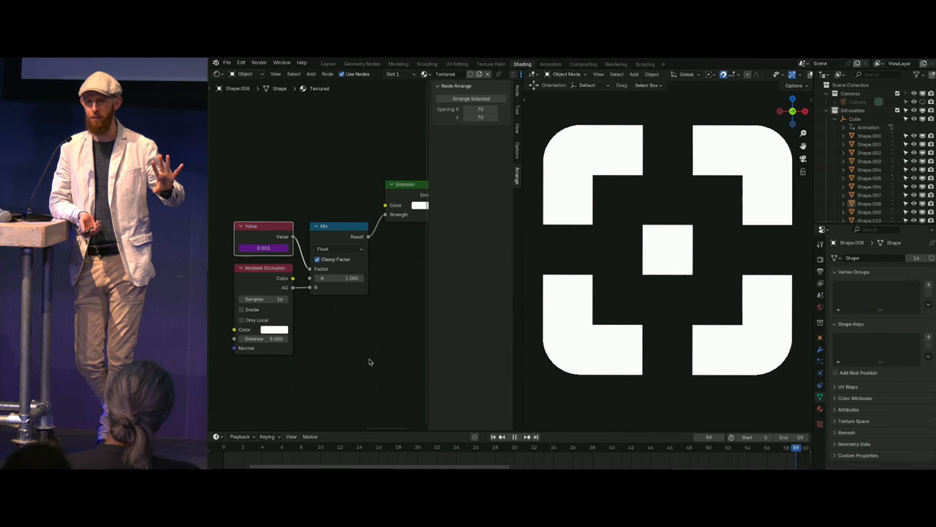
- Show Shape.008's Value, Ambient Occlusion, Mix and Emission nodes with its white glyph
click(327, 63)
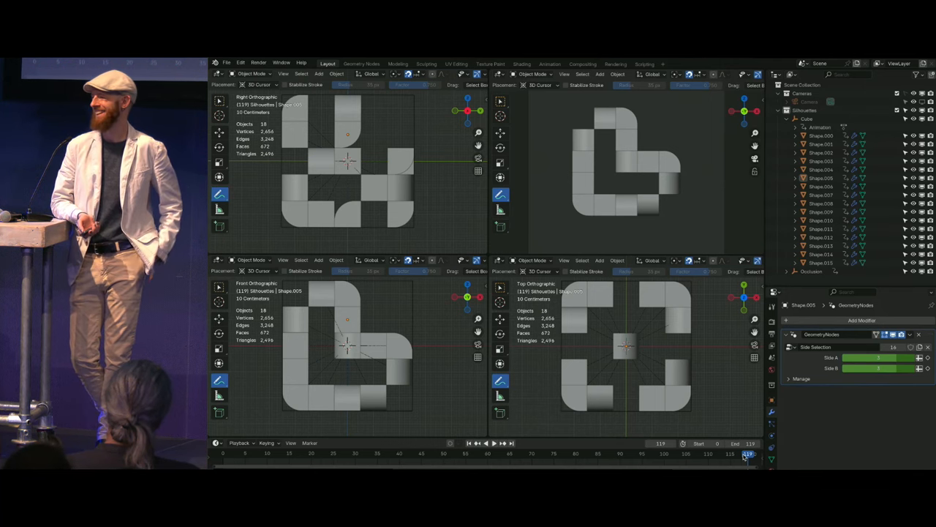
- Return to the Layout workspace quad view of the silhouette sculpture at frame 119
click(522, 64)
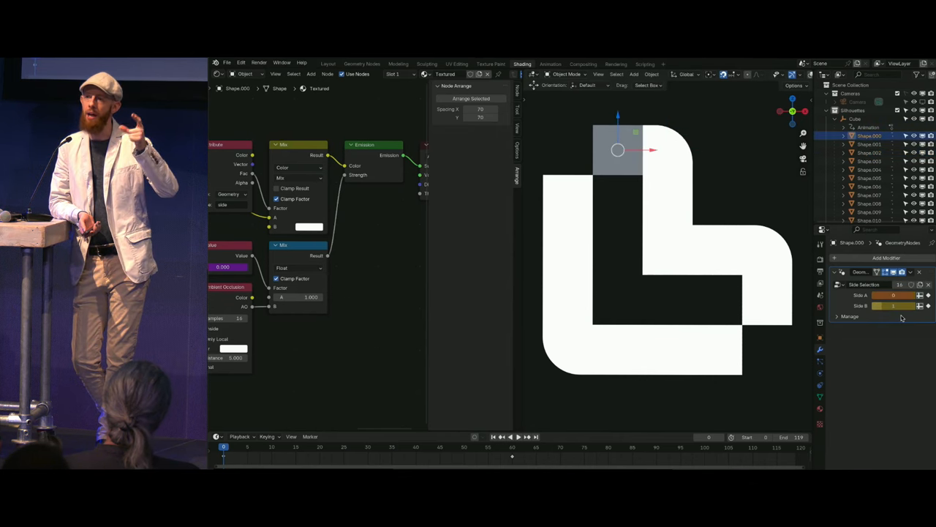
- Switch to the Shading workspace to inspect Shape.000's nodes and Side Selection modifier
click(893, 295)
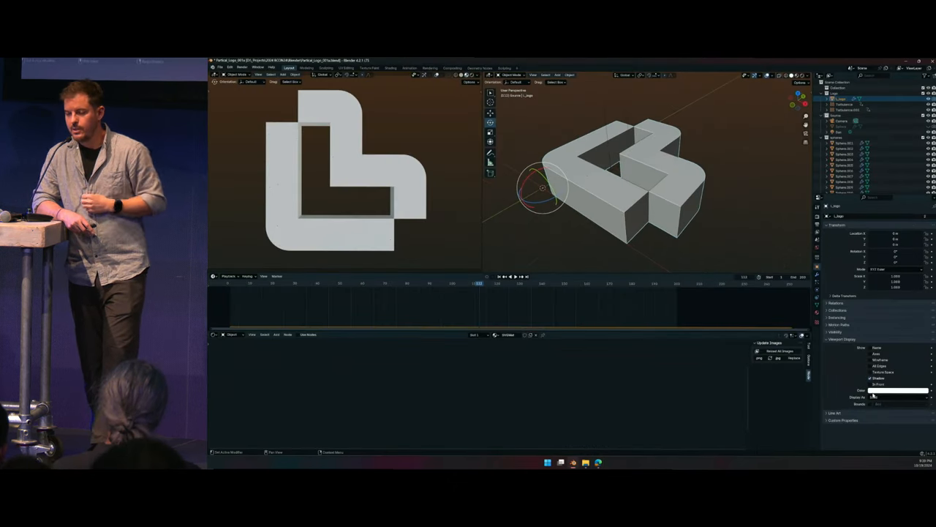
- Set the L logo's Display As to Wire so the sphere simulation shows inside it
click(900, 397)
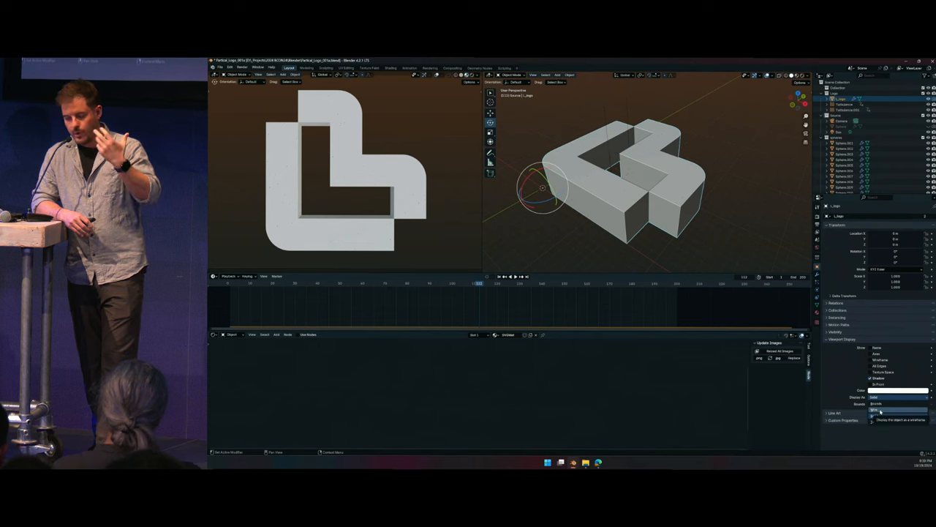
click(898, 403)
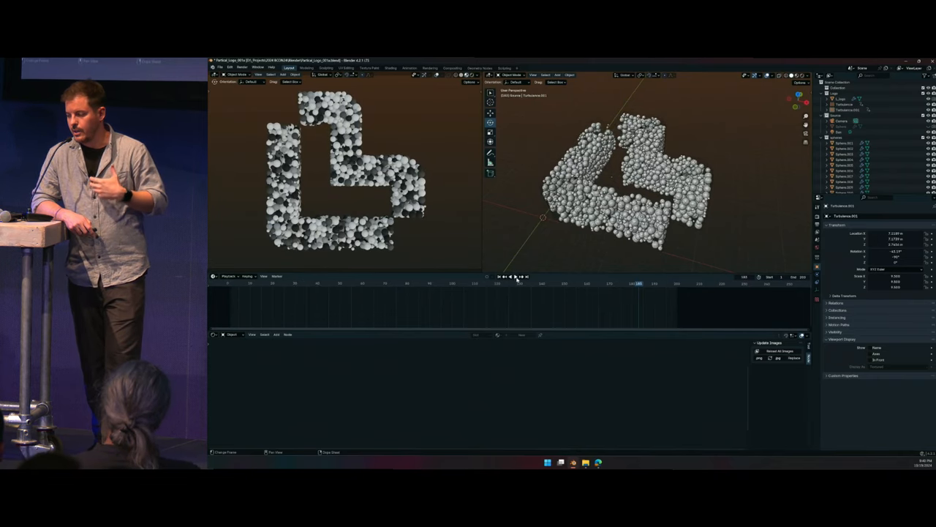
- Select L_logo_lower and scrub back to where coloured spheres fill the logo
click(514, 277)
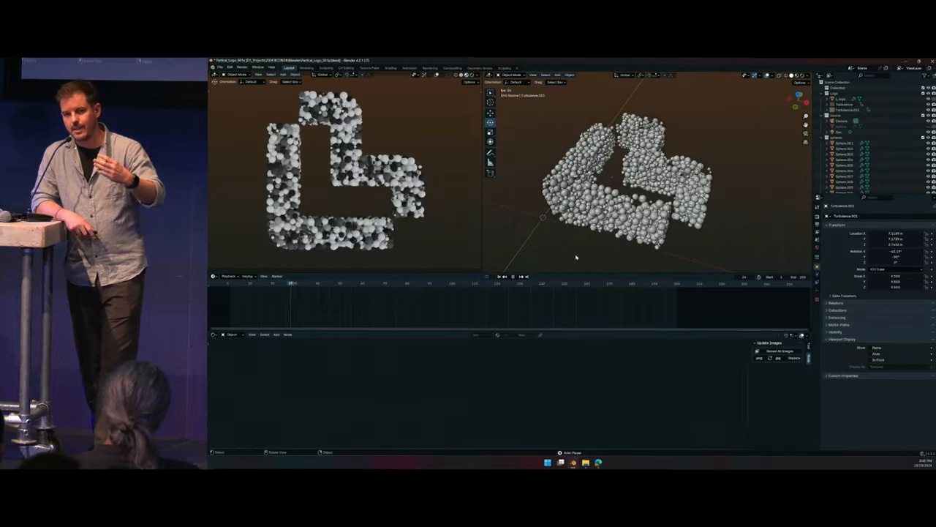
click(396, 283)
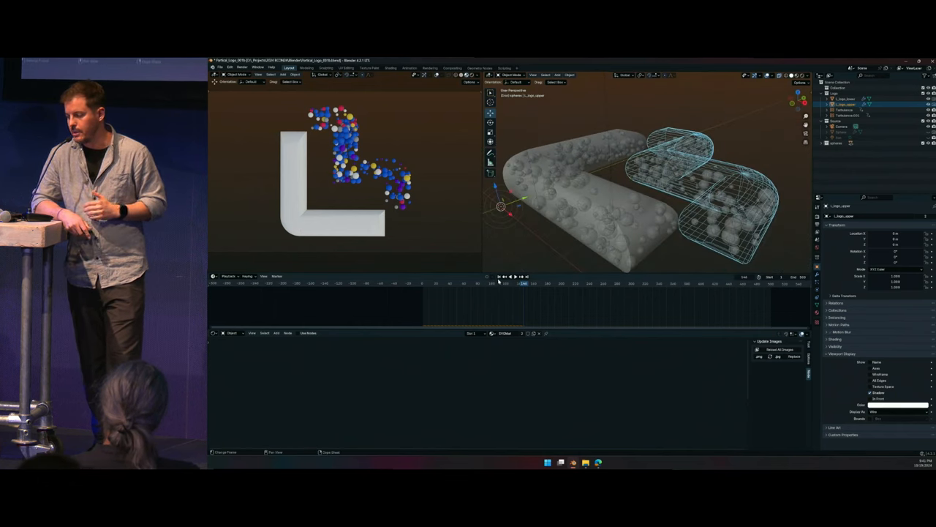
click(513, 276)
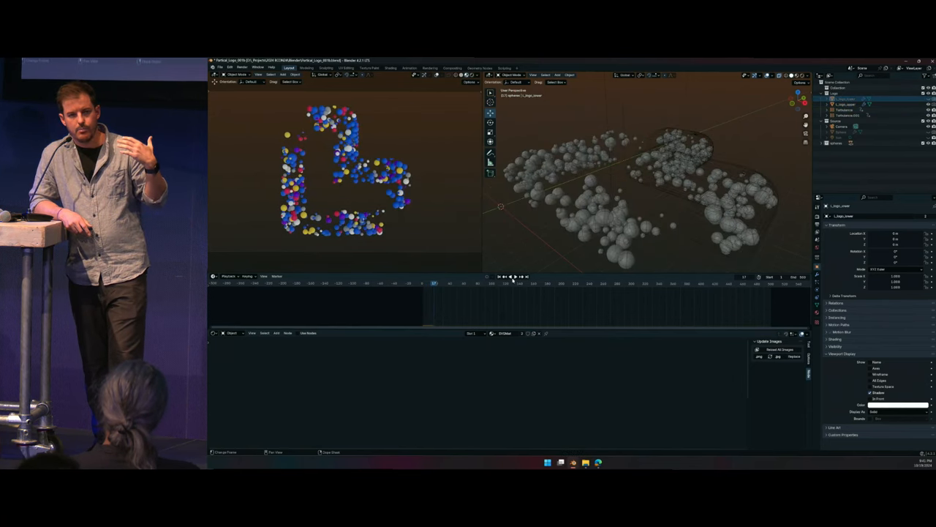
click(512, 277)
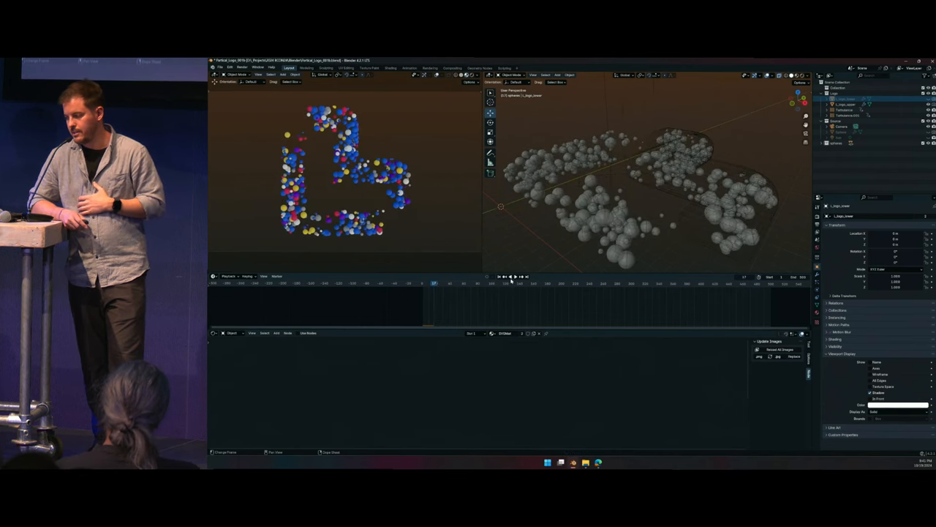
click(512, 277)
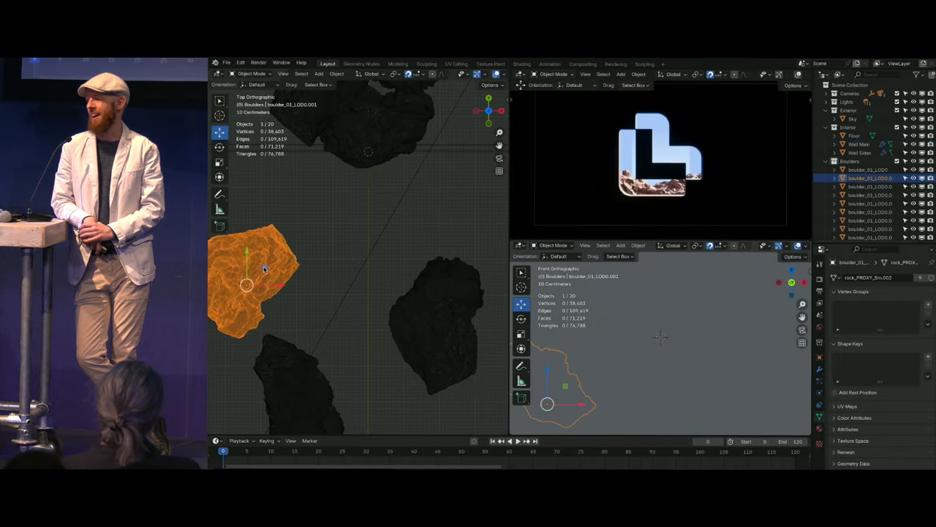
- Drag a boulder toward the scene centre in the Top Orthographic view
drag(264, 285, 329, 205)
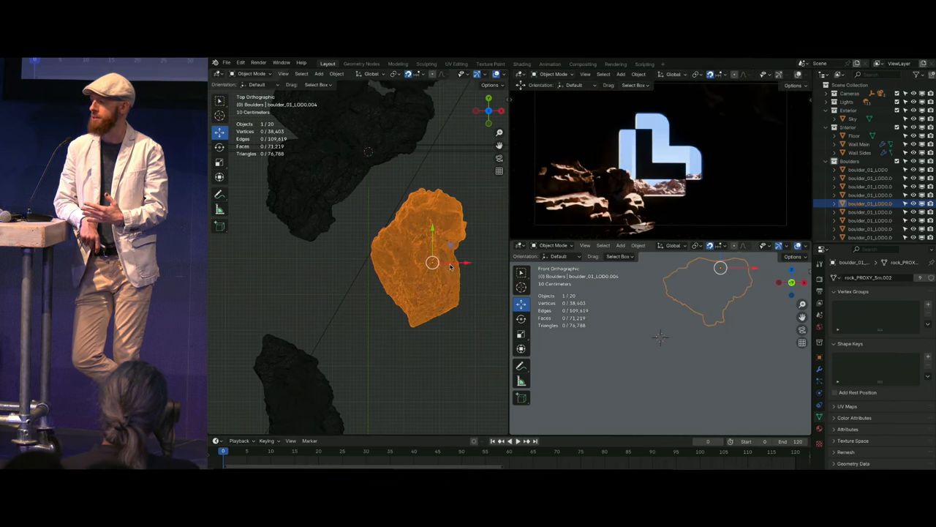
mouse_move(451, 316)
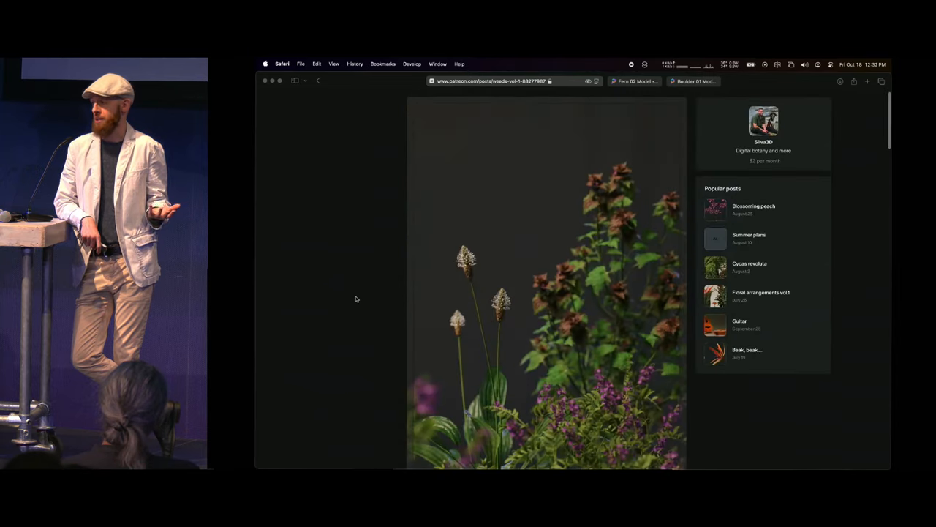
- Bring up the Patreon 'weeds vol 1' post tab in Safari
click(633, 81)
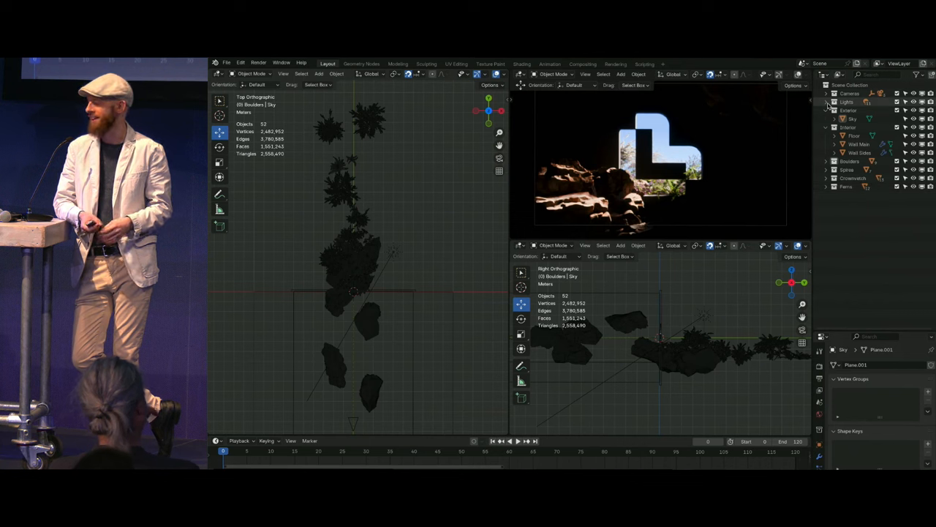
- Open the Camera Rig file showing the Camera and Template plane at frame 240
click(827, 102)
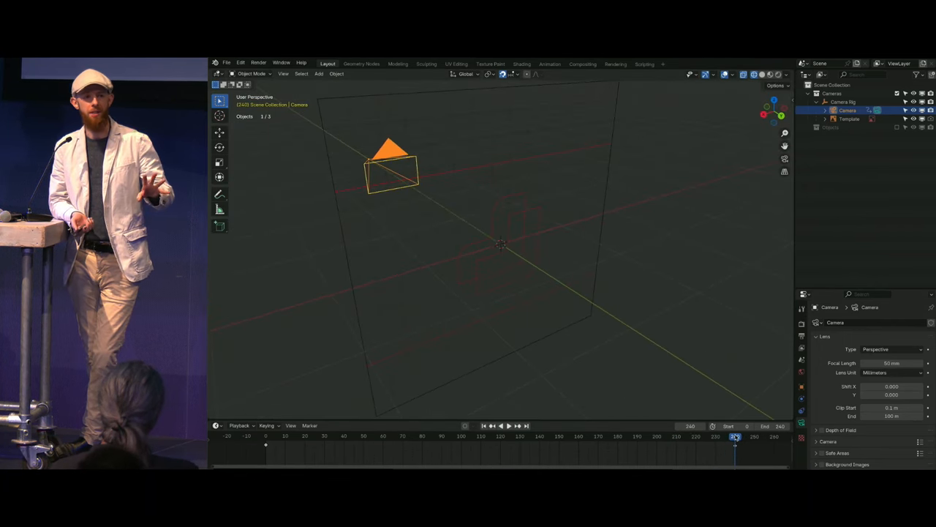
- Open the cloth logo file and set the playhead to around frame 165
click(509, 425)
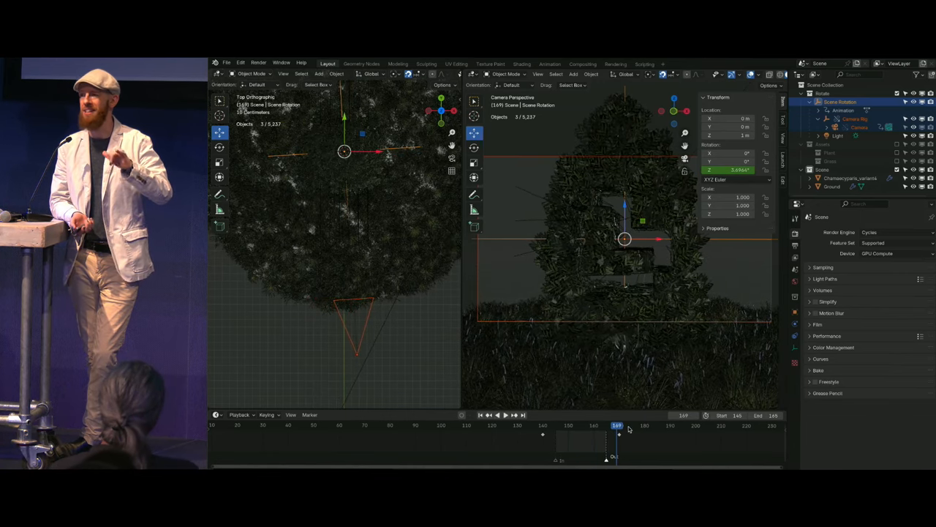
mouse_move(660, 430)
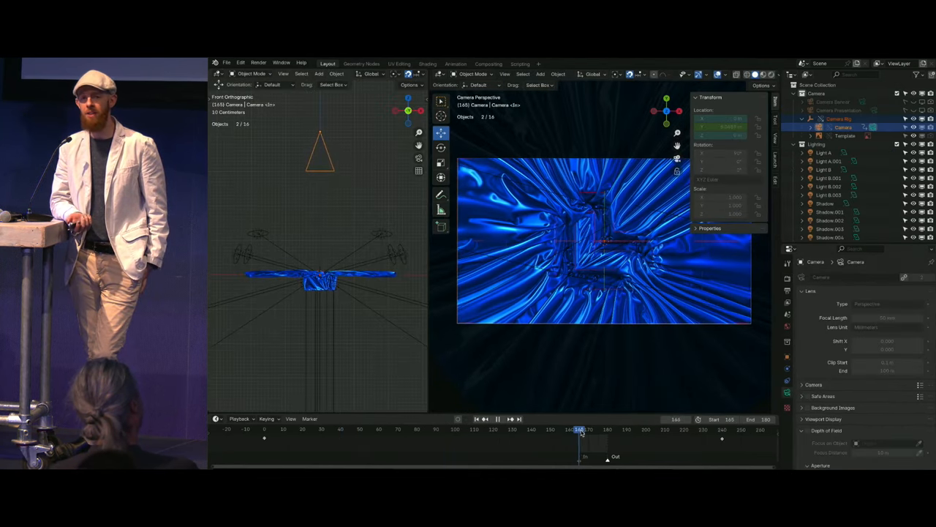
click(658, 429)
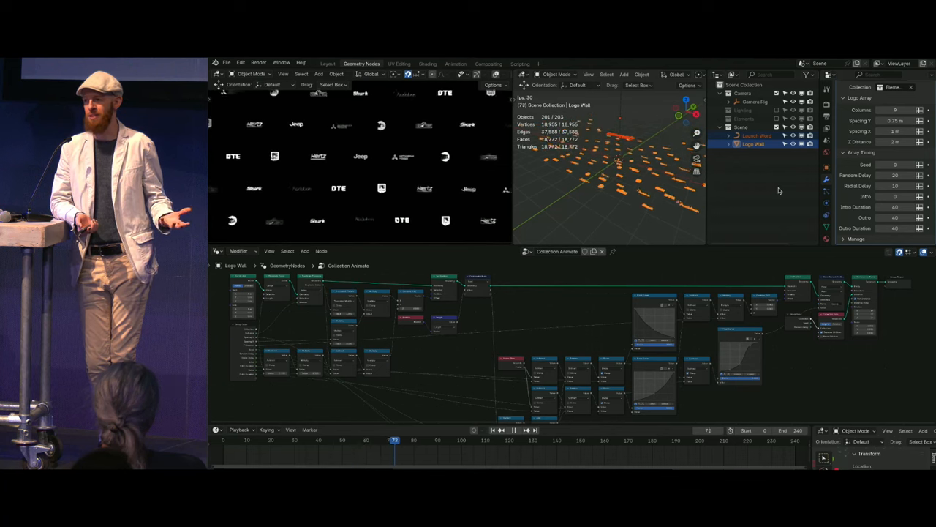
- Play the Logo Wall timeline so brand logos animate across the grid
click(513, 429)
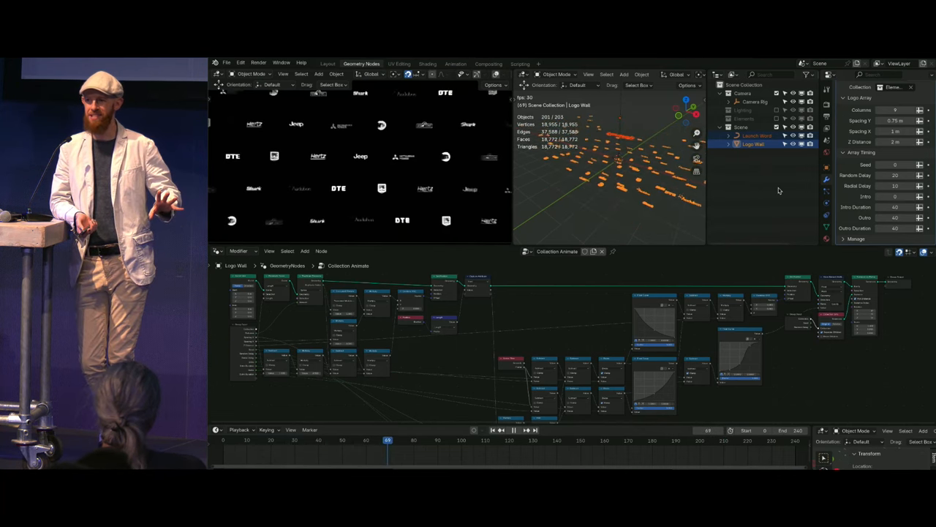
click(513, 430)
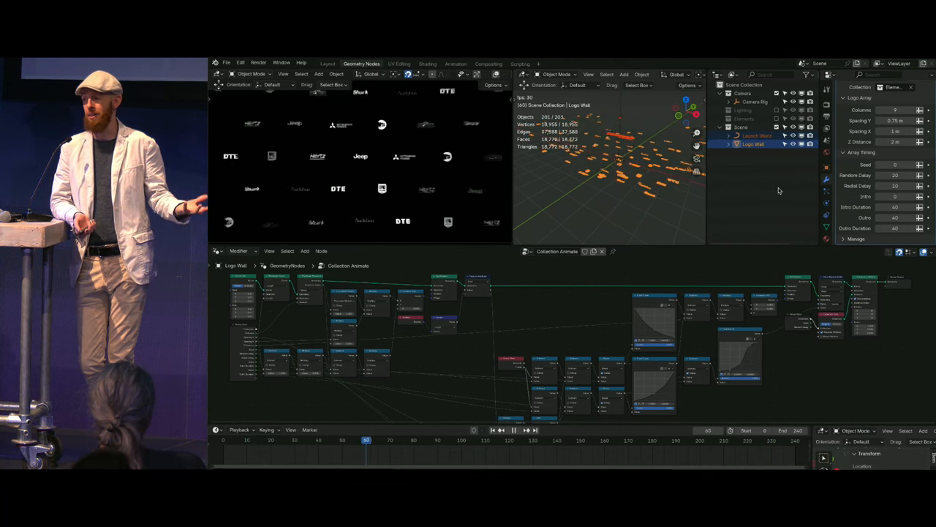
click(513, 430)
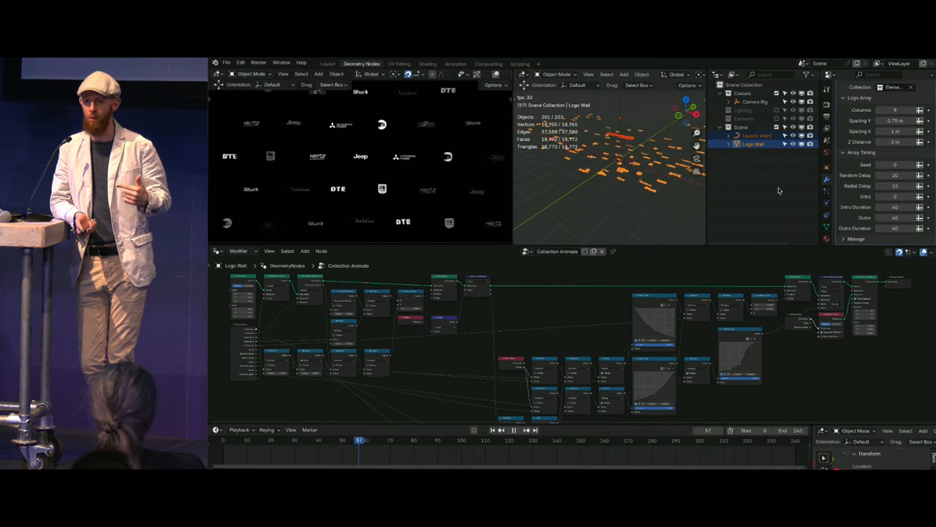
click(502, 440)
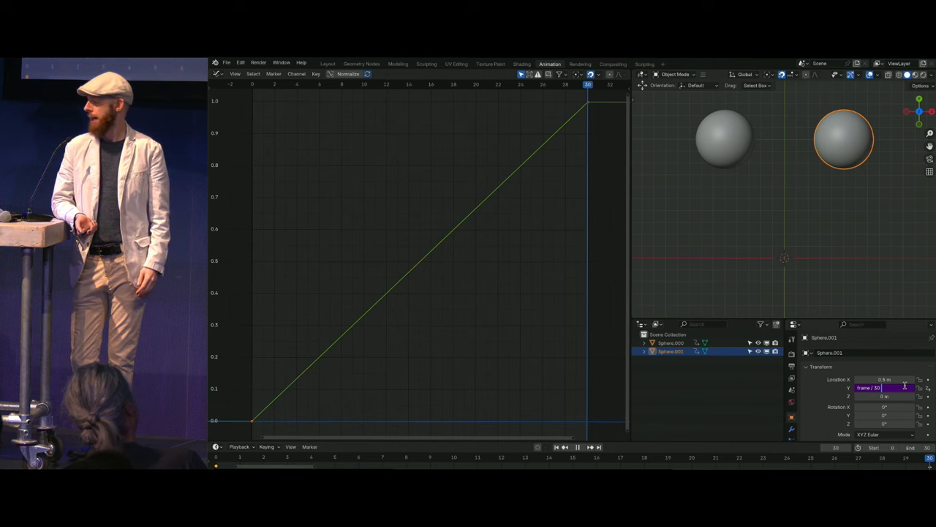
- Select Sphere.002, rewind the timeline, and view its Procedural Animation 1 node group
click(361, 63)
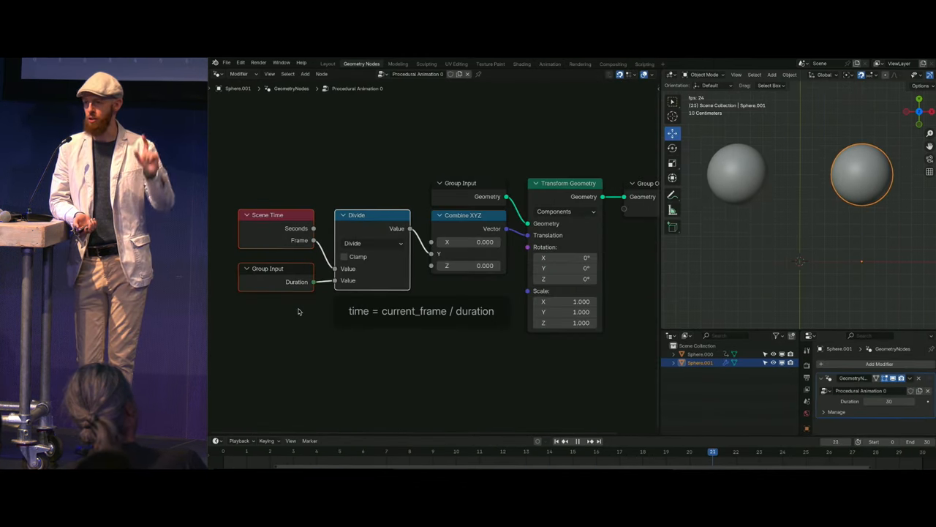
click(577, 440)
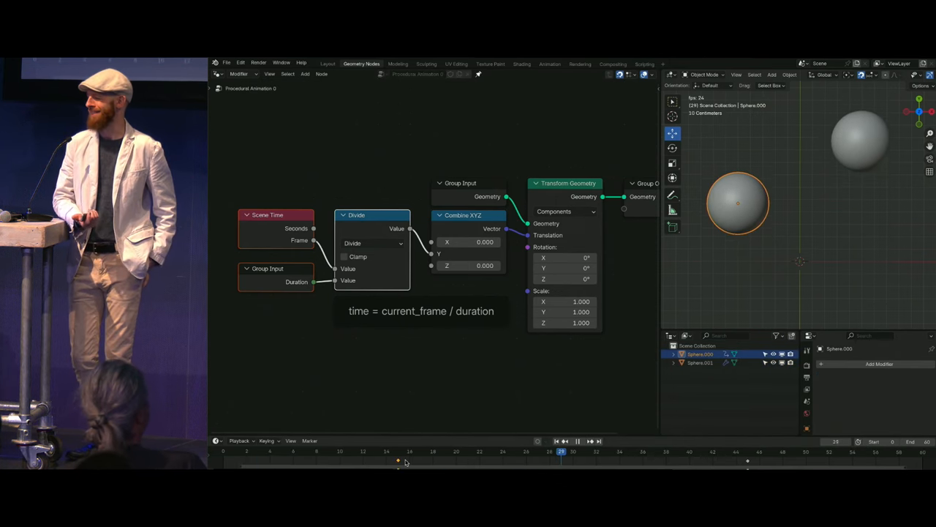
click(410, 451)
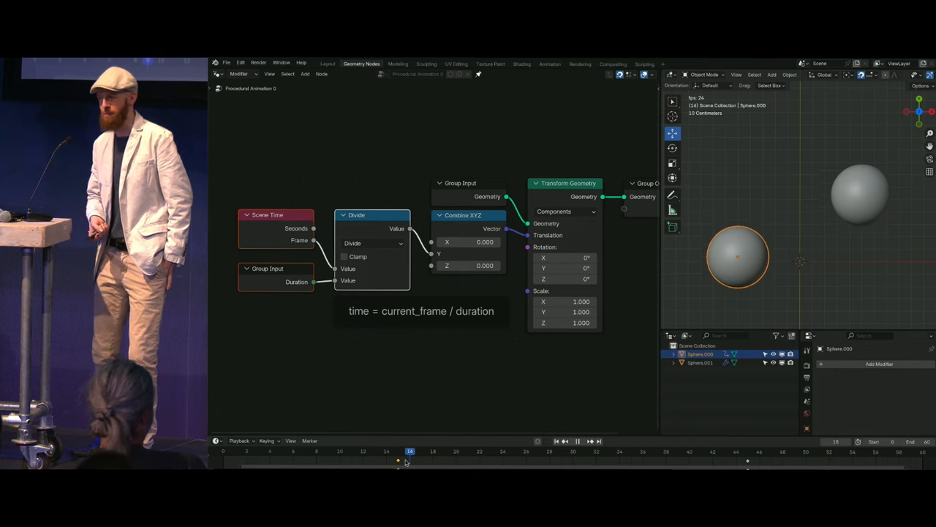
click(258, 451)
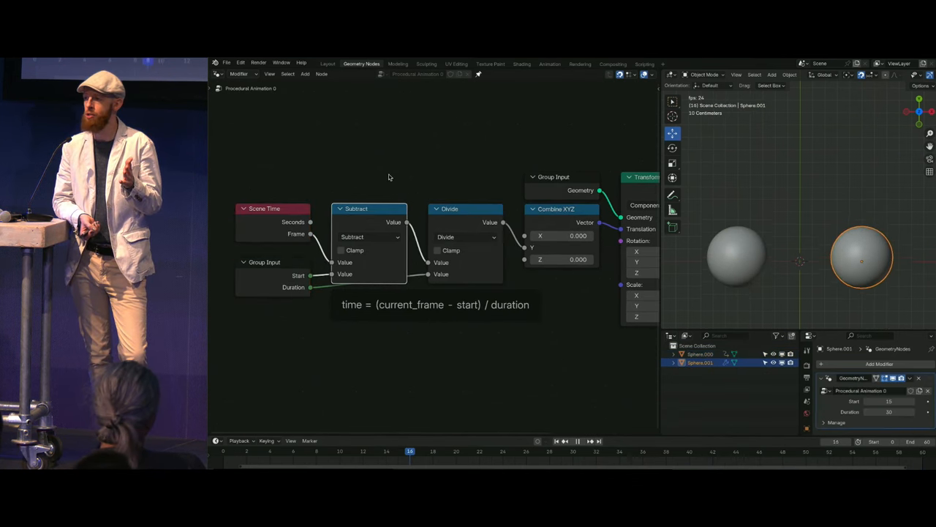
click(258, 450)
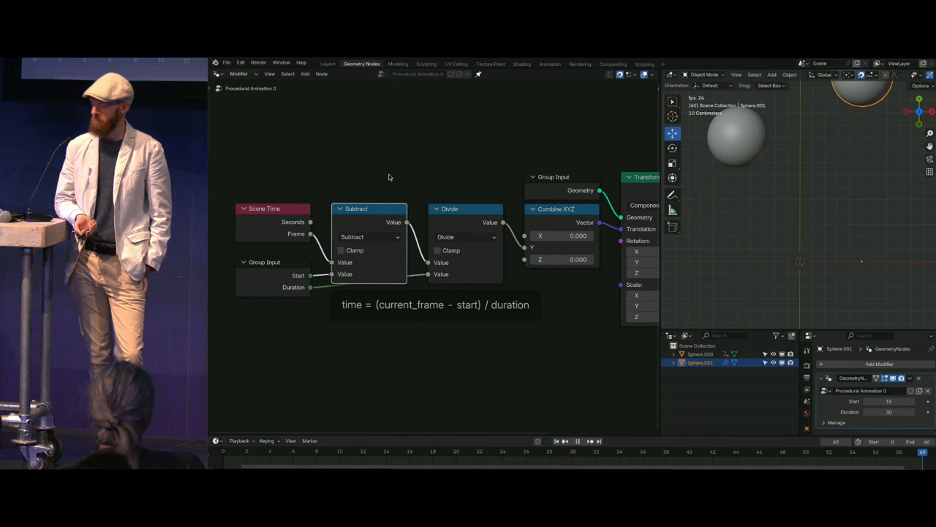
click(437, 250)
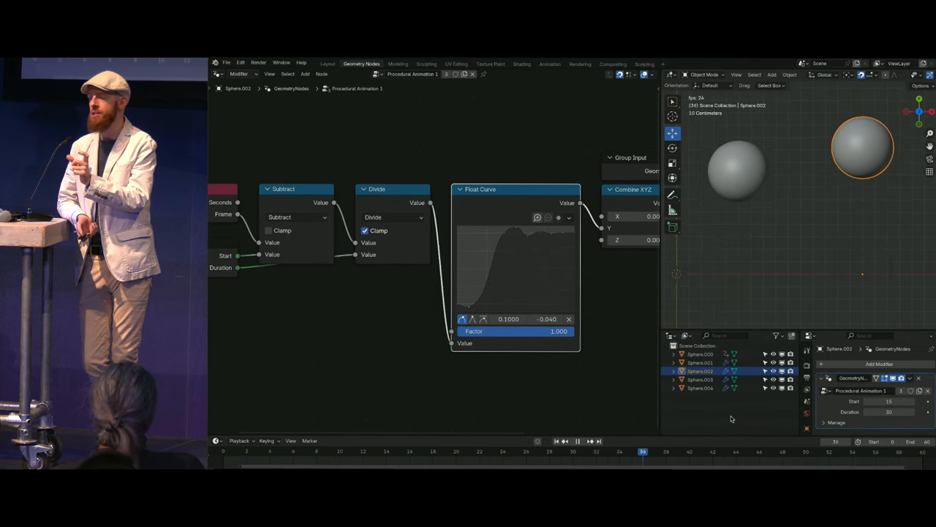
- Select Sphere.003 and view its animation timing: Start frame 20, Duration 20
click(490, 451)
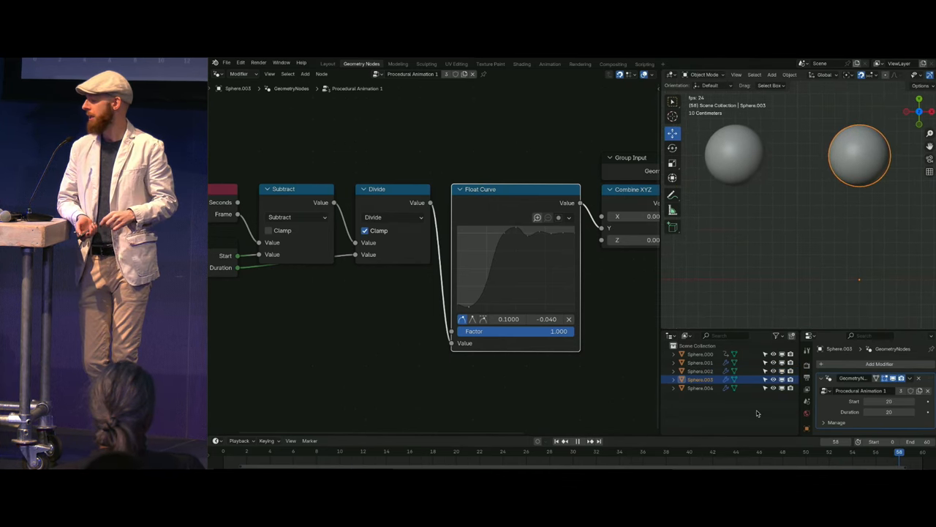
click(700, 388)
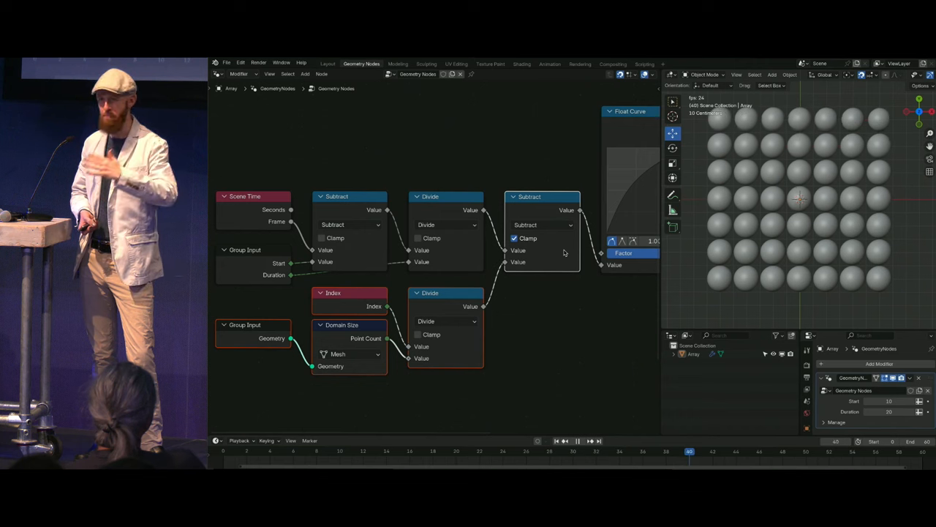
- Select Graphic-1.0 to show its large Geometry Nodes tree with intro and outro timing
click(538, 451)
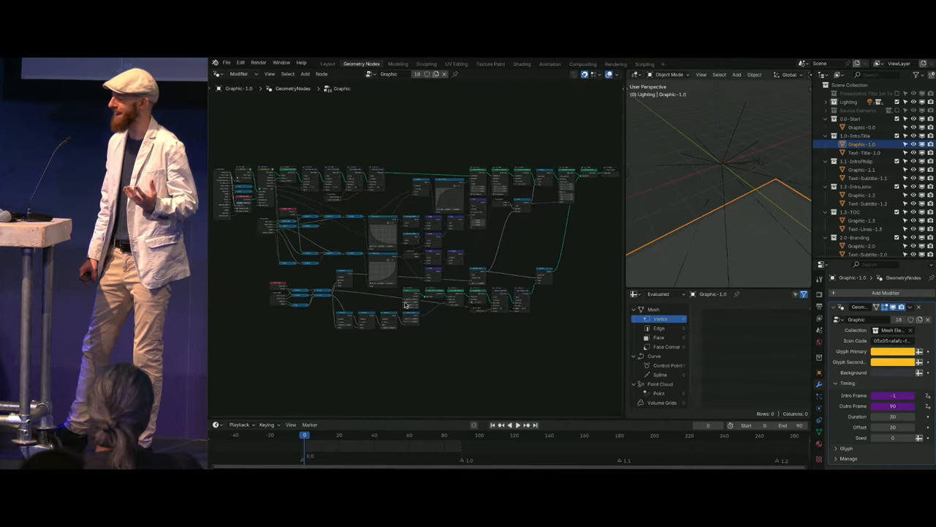
- Play the Graphic-1.0 animation up to frame 90 as the rounded blocks build
click(517, 424)
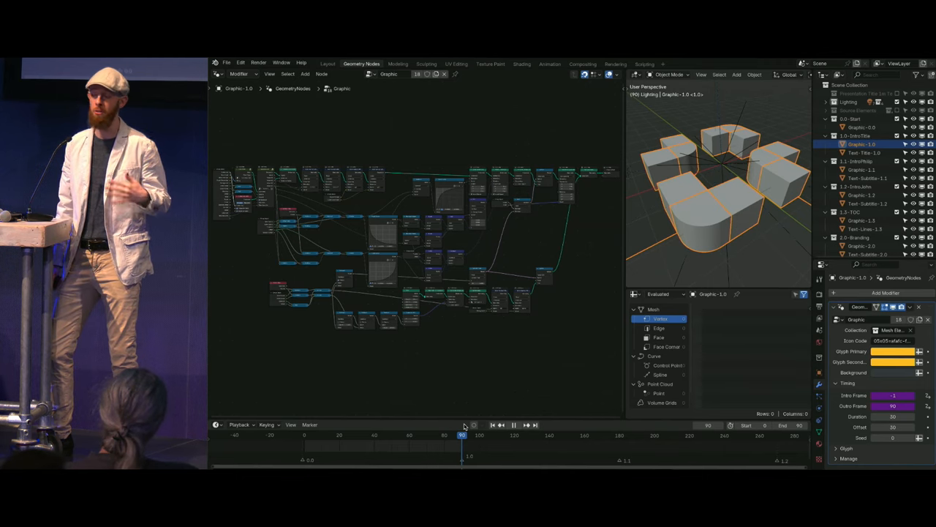
- View the Text-Title-1.0 intro scene through the camera at frame 172
click(327, 64)
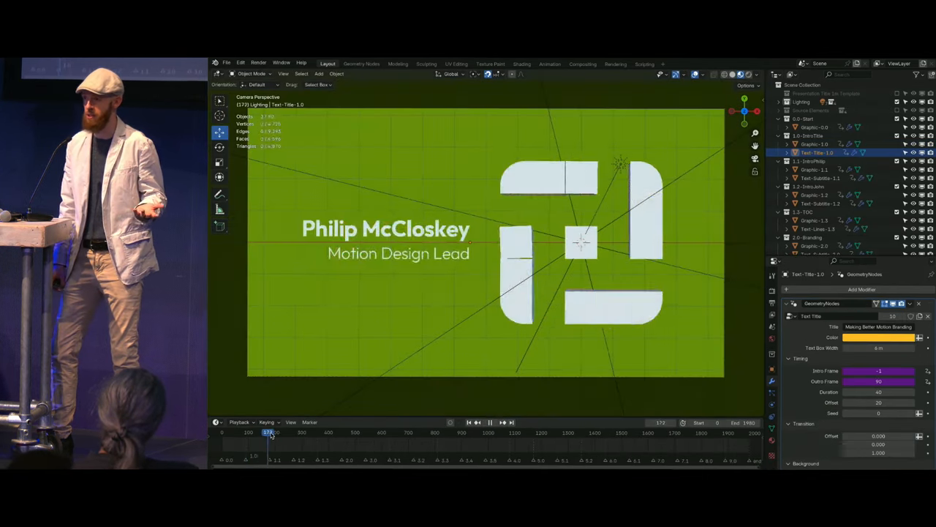
click(705, 432)
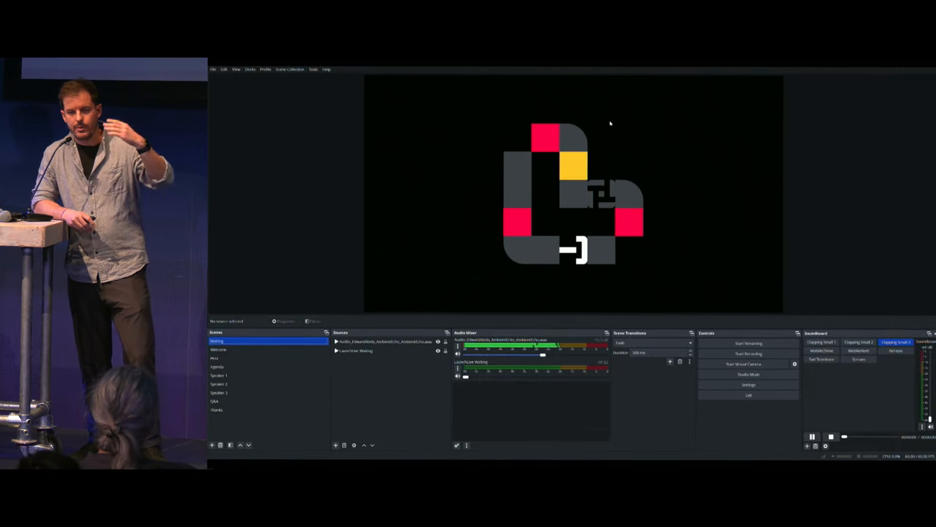
- Switch the OBS output through the Agenda, Welcome and Host scenes
click(217, 366)
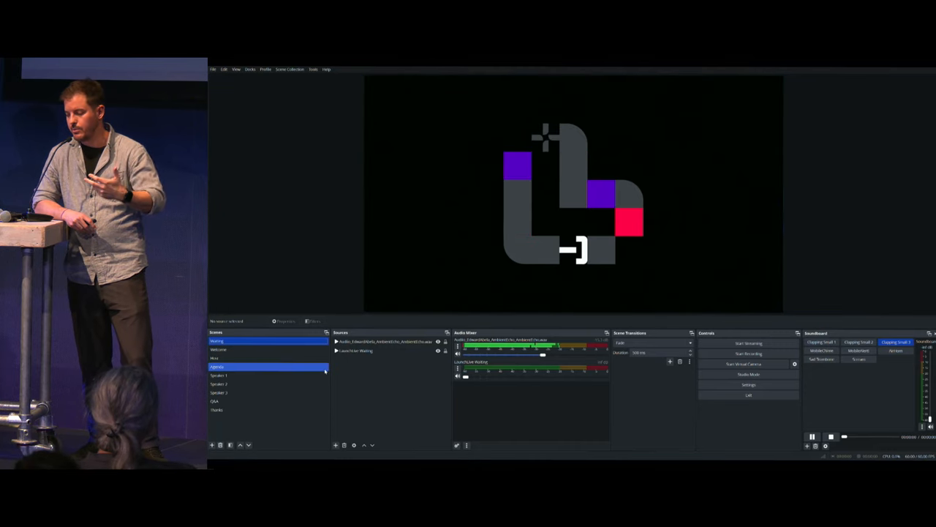
click(216, 340)
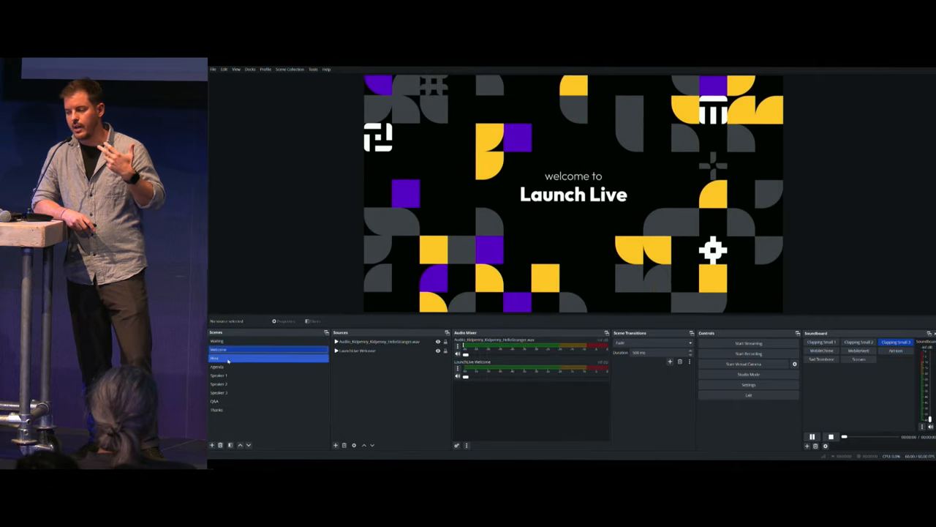
click(217, 366)
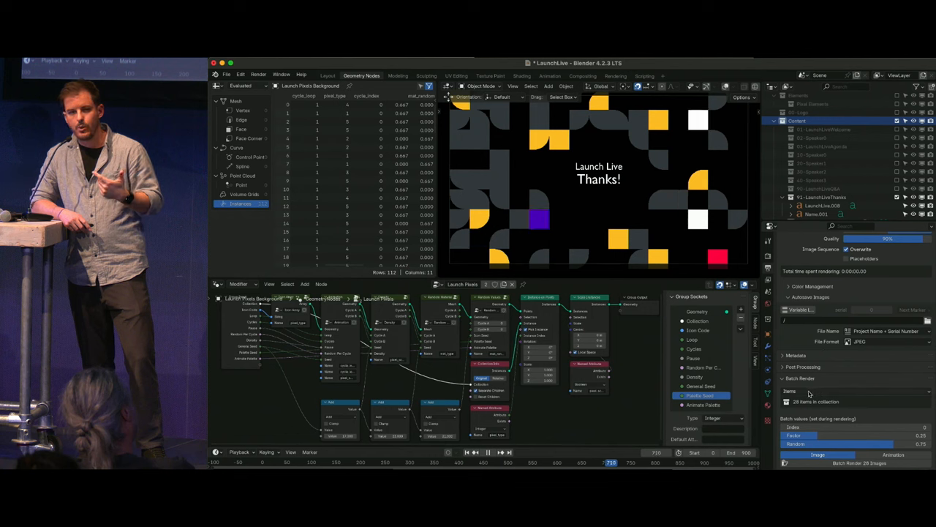
click(819, 395)
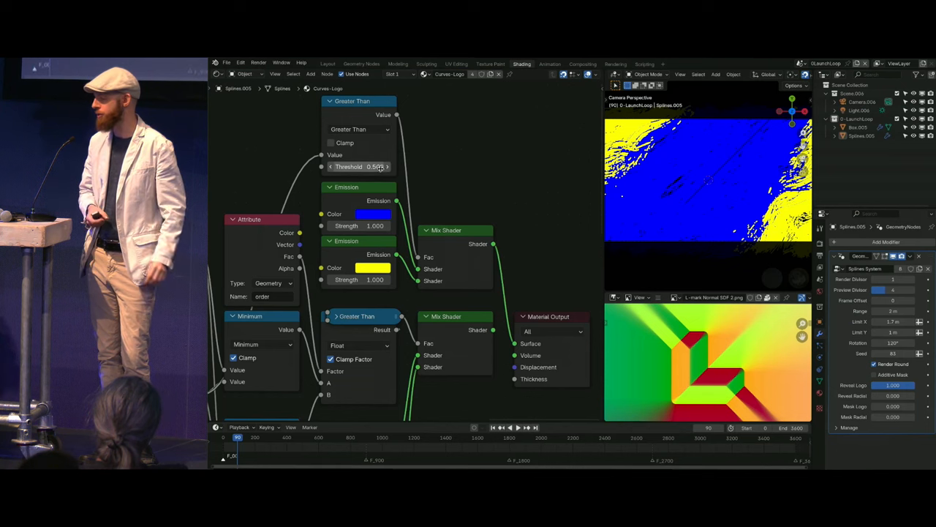
- Drag the Greater Than threshold from about 0.5 to below zero
drag(373, 166, 329, 166)
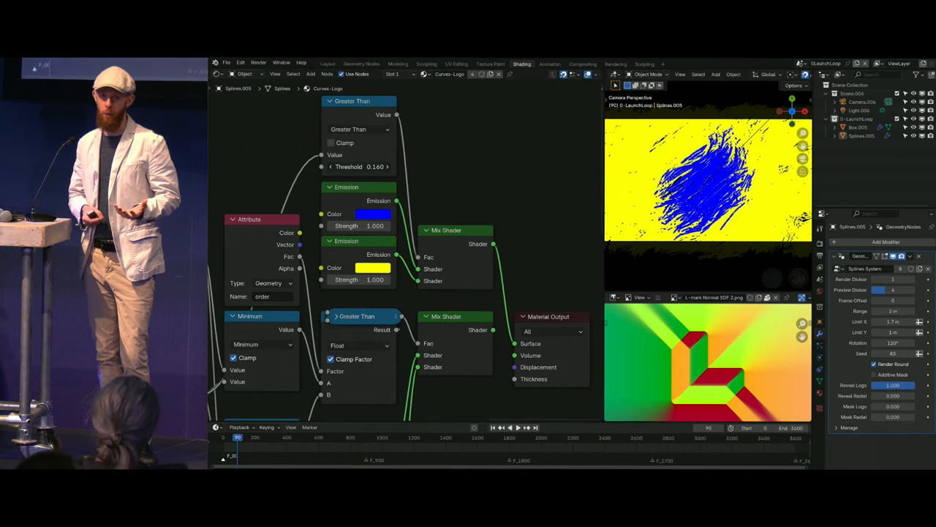
drag(373, 166, 370, 166)
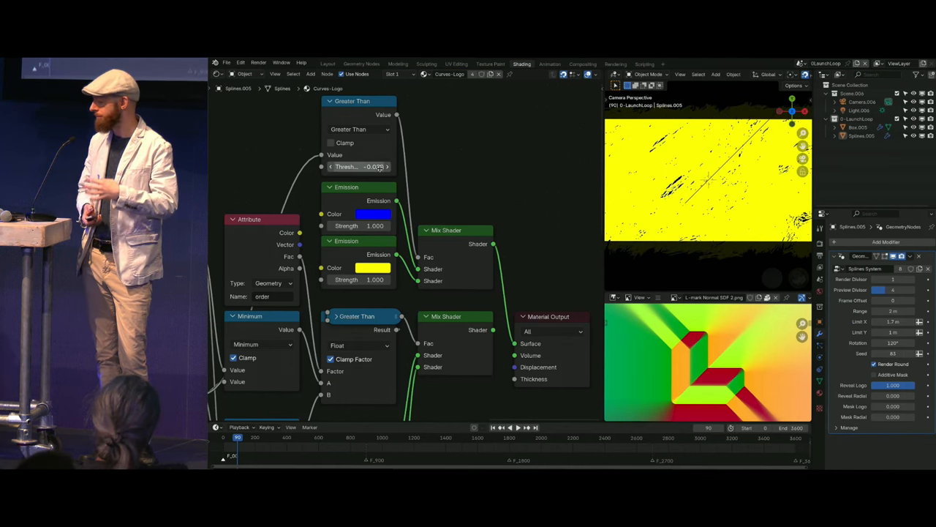